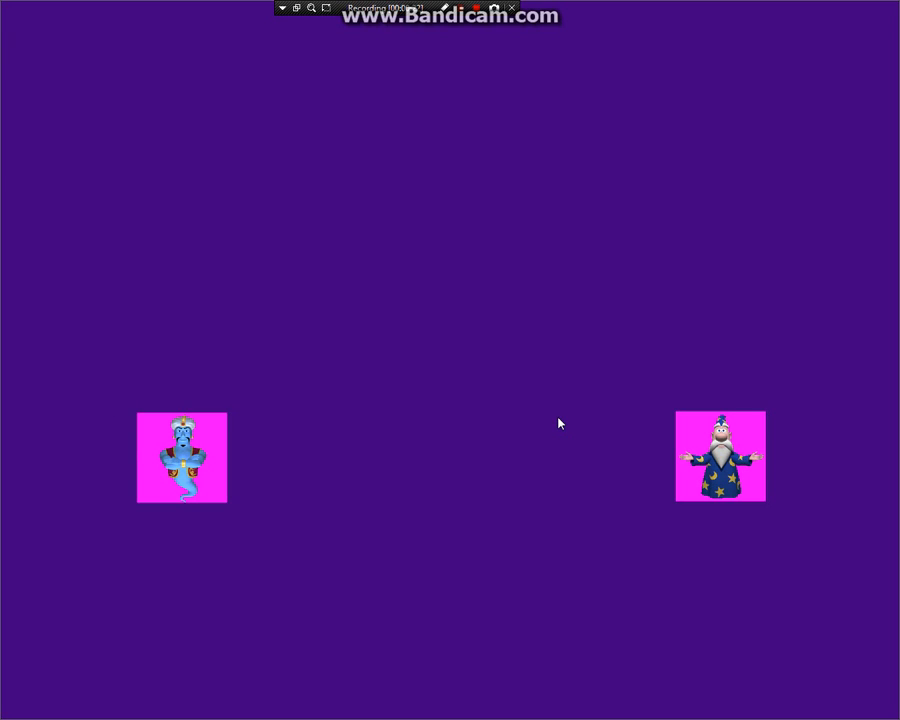
Step: Continue the wizard's speech bubble with "maker where users allow to", building "show box is a video maker where users allow to"
{"action": "left_click", "coordinate": [720, 456]}
{"action": "type", "text": "show box is a video"}
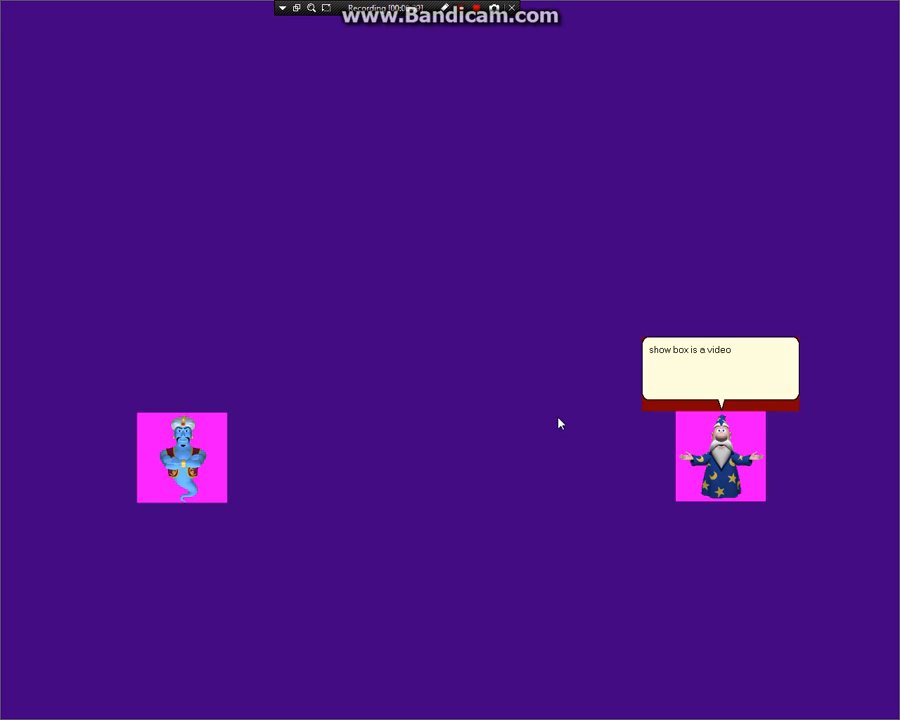
{"action": "type", "text": "maker where users allow to"}
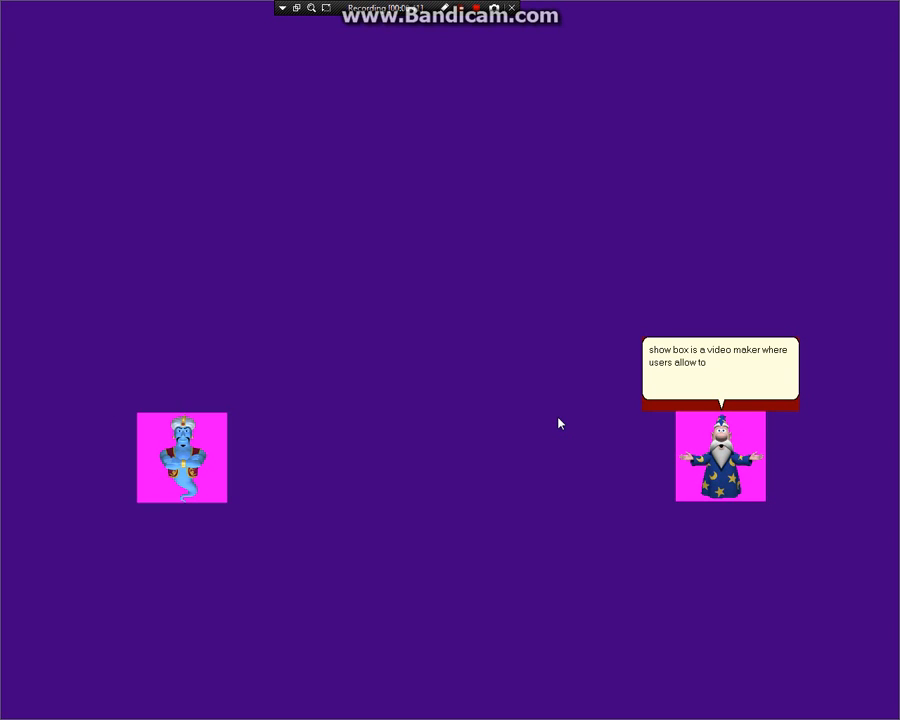